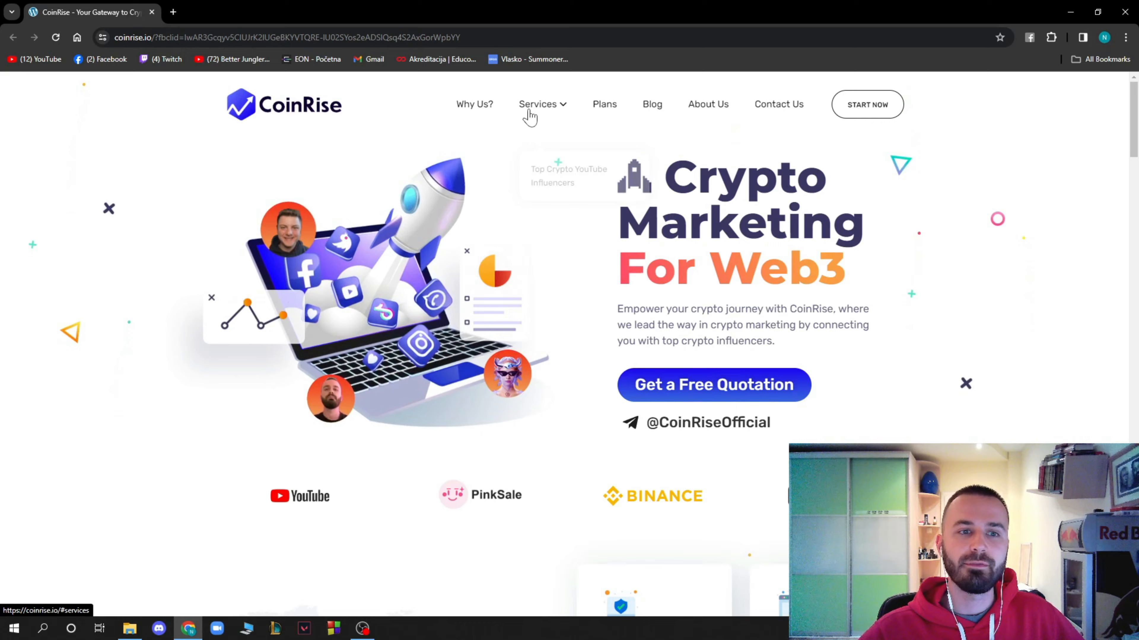
Visit CoinRise's Telegram contact page, attempt to start a chat, and return to the homepage
scroll("down", 3)
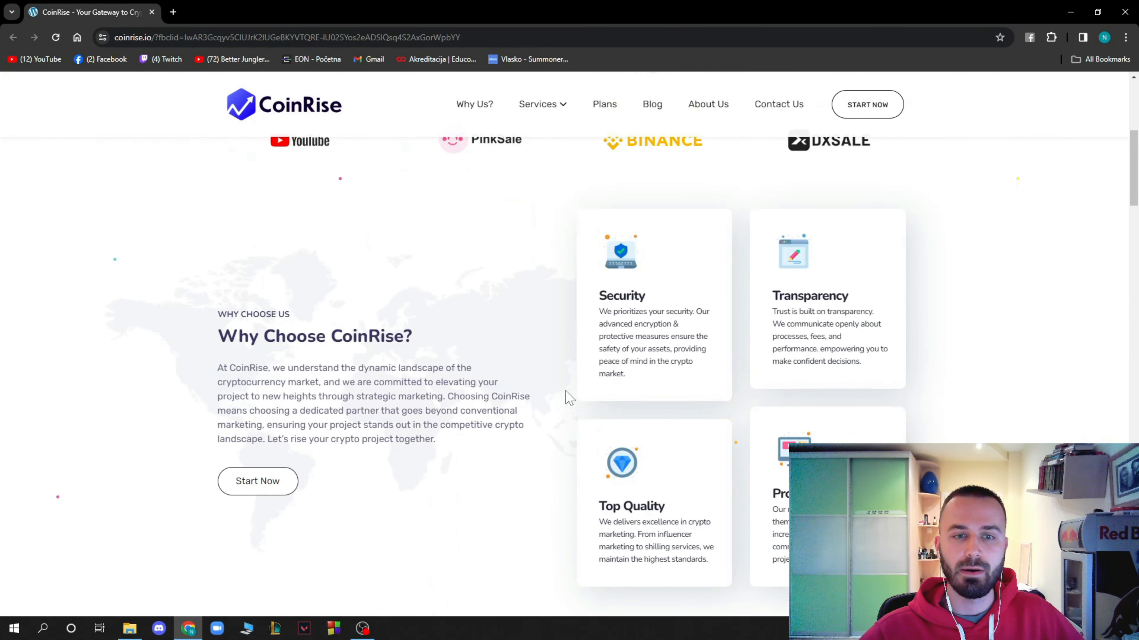
scroll("up", 3)
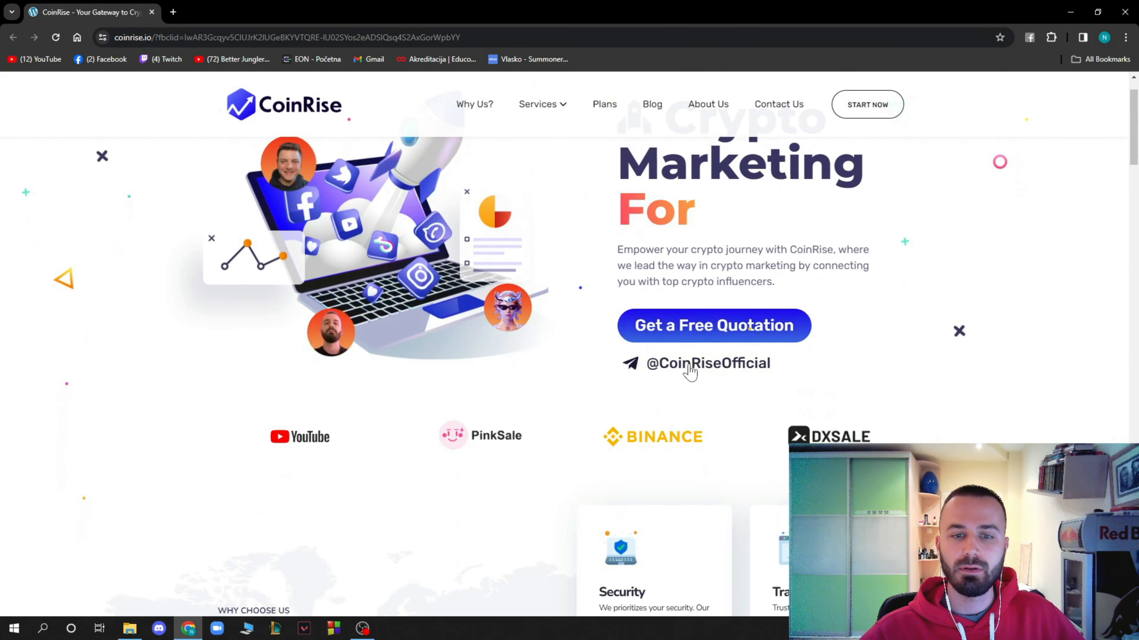
left_click(706, 363)
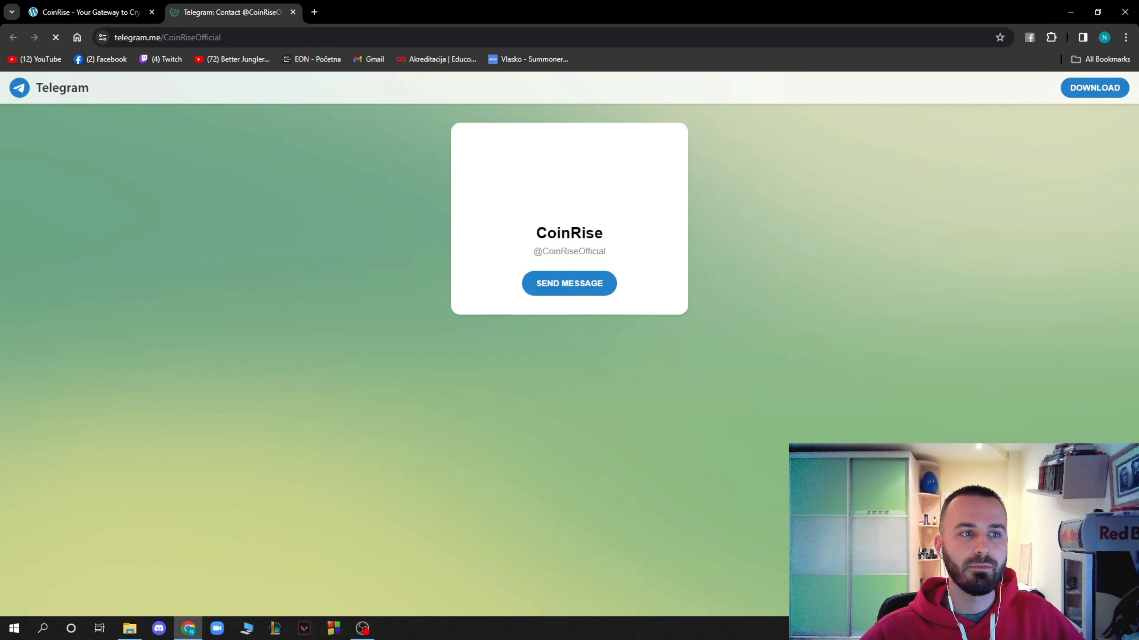
left_click(568, 283)
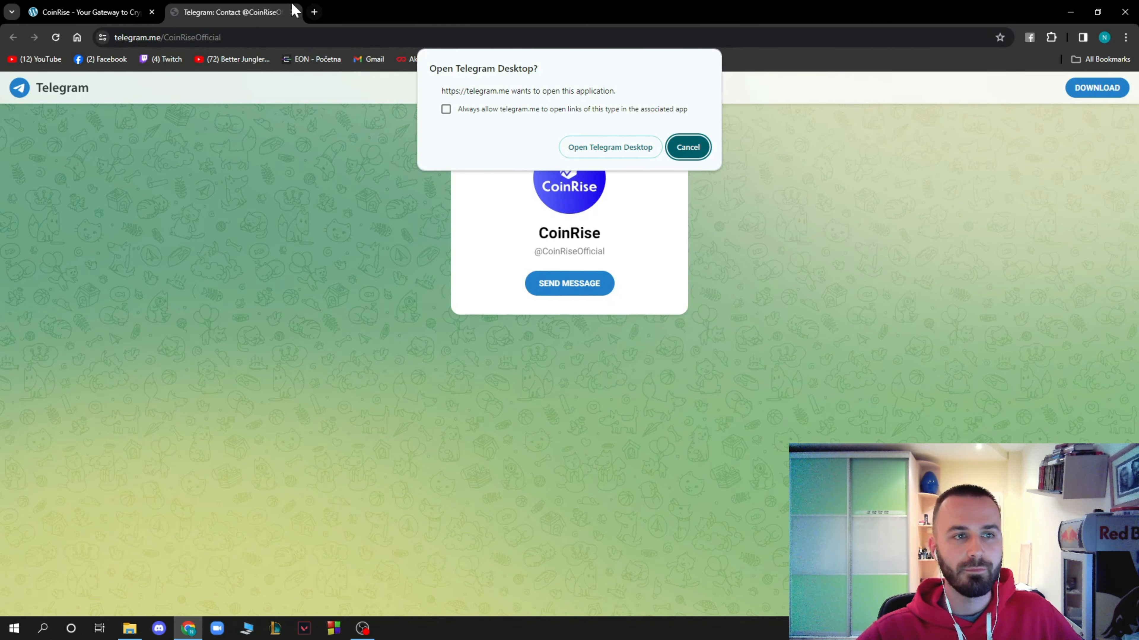
left_click(686, 147)
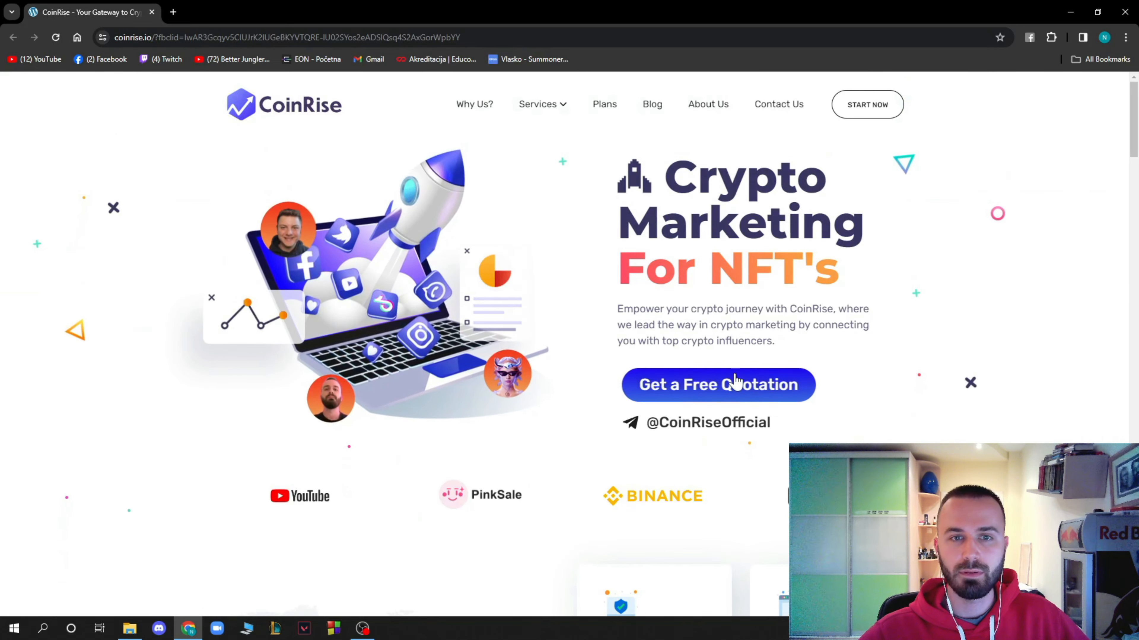
Scroll down to the Why Choose CoinRise cards: Security, Transparency, Top Quality, Proven Results
scroll("down", 3)
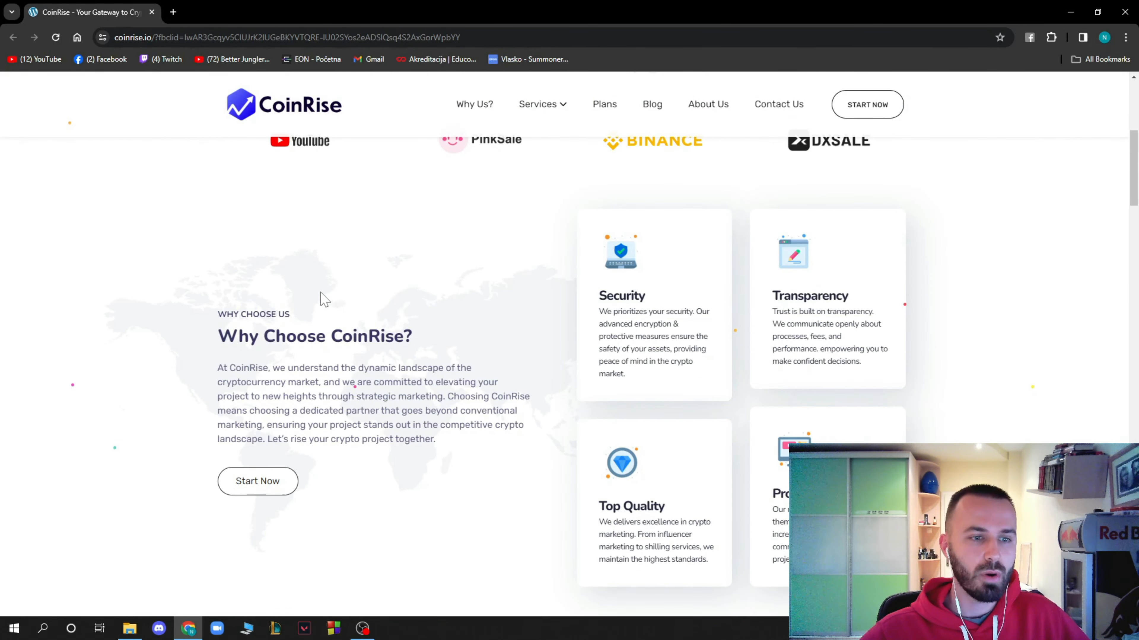
mouse_move(436, 307)
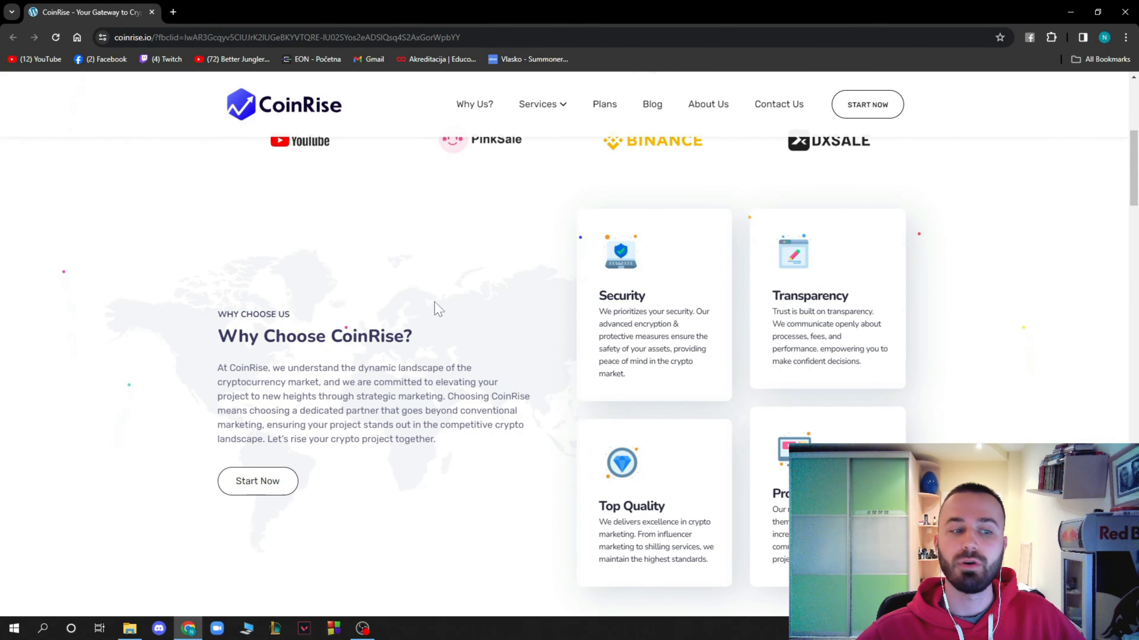
mouse_move(464, 292)
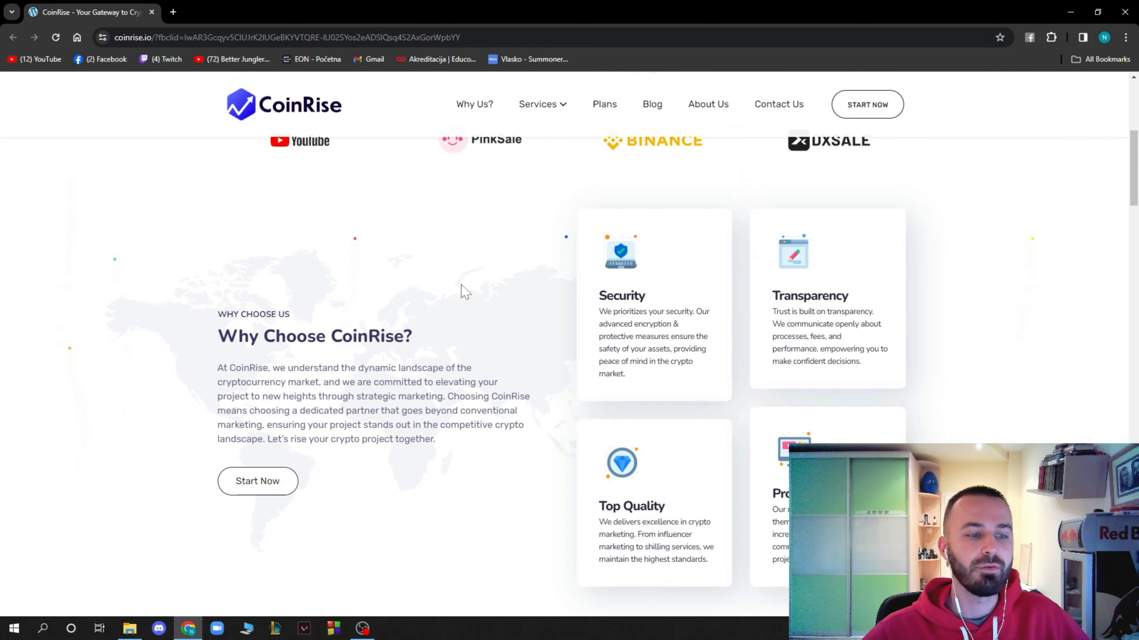
mouse_move(333, 414)
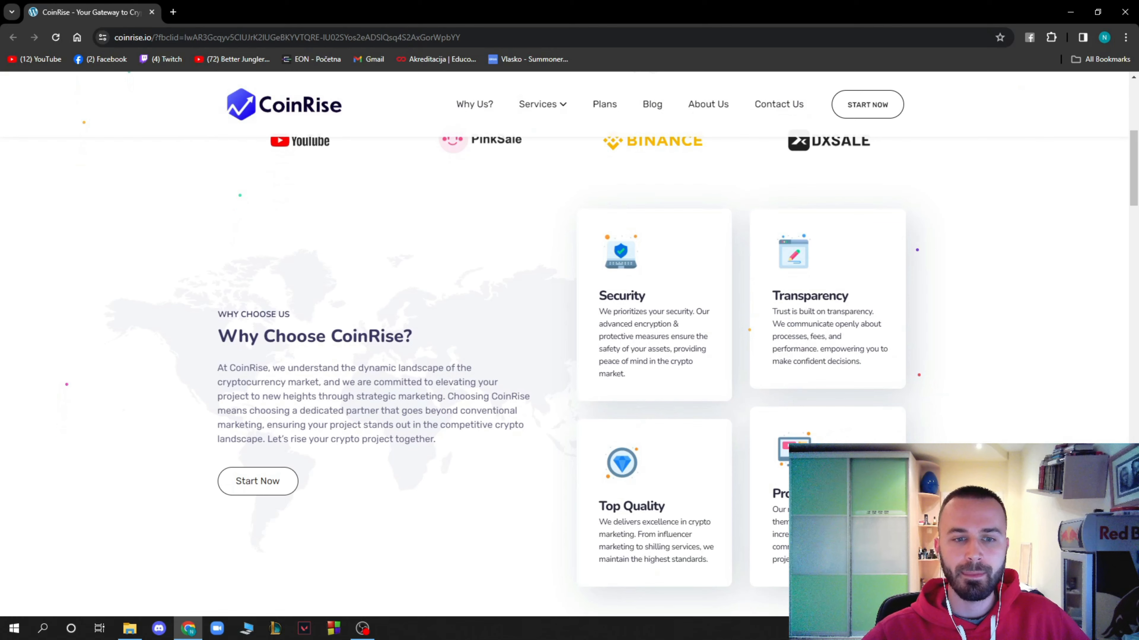
mouse_move(569, 275)
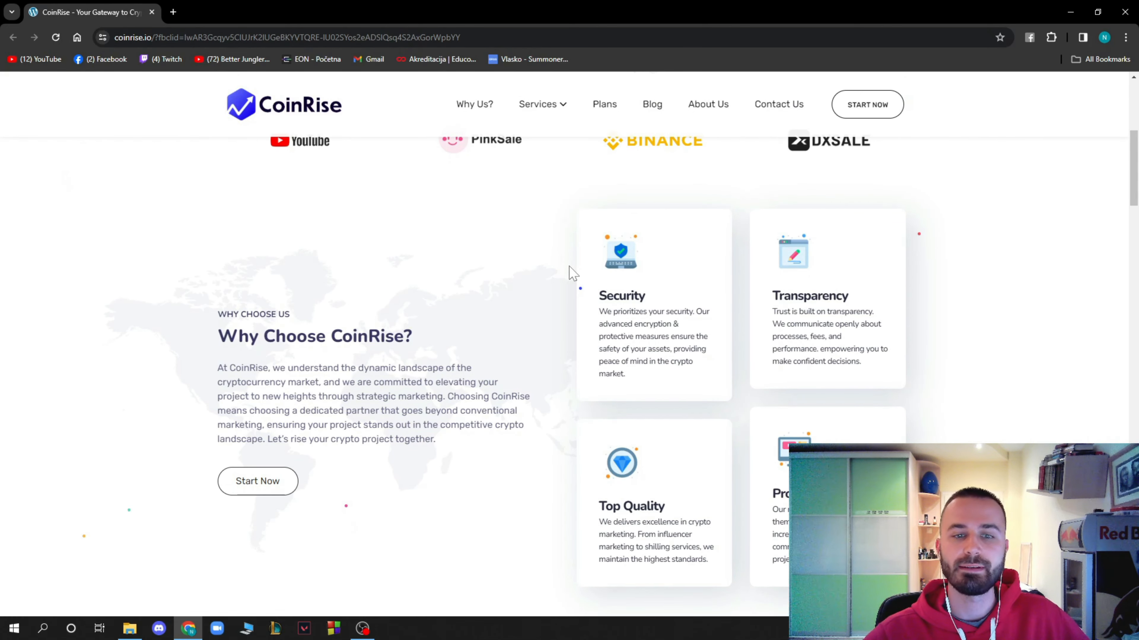
scroll("down", 3)
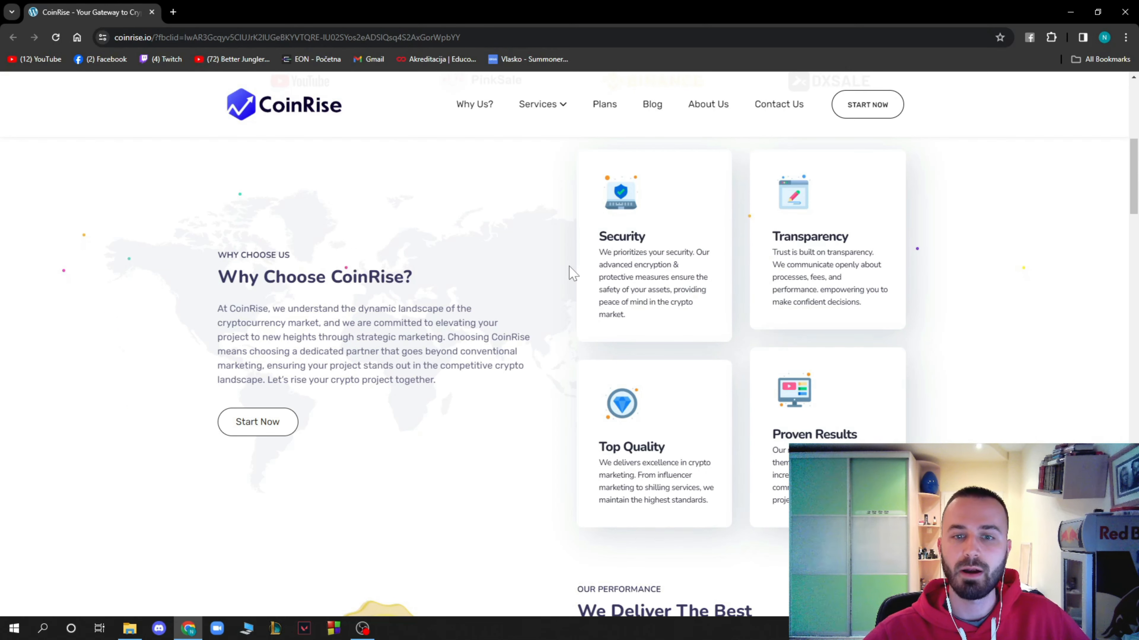
mouse_move(944, 224)
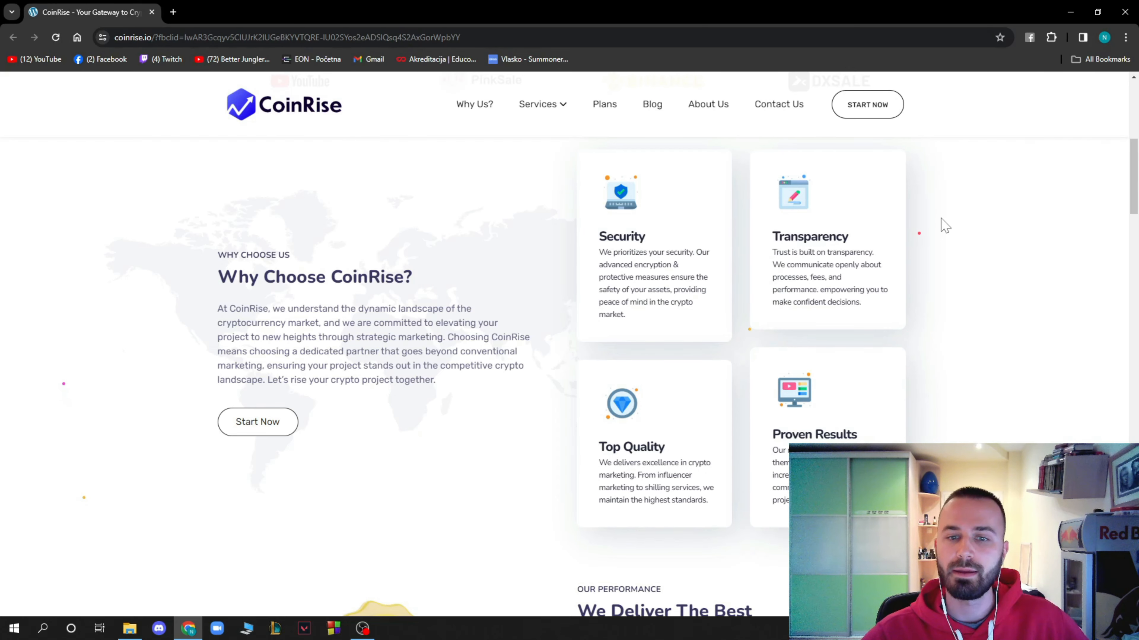
scroll("down", 3)
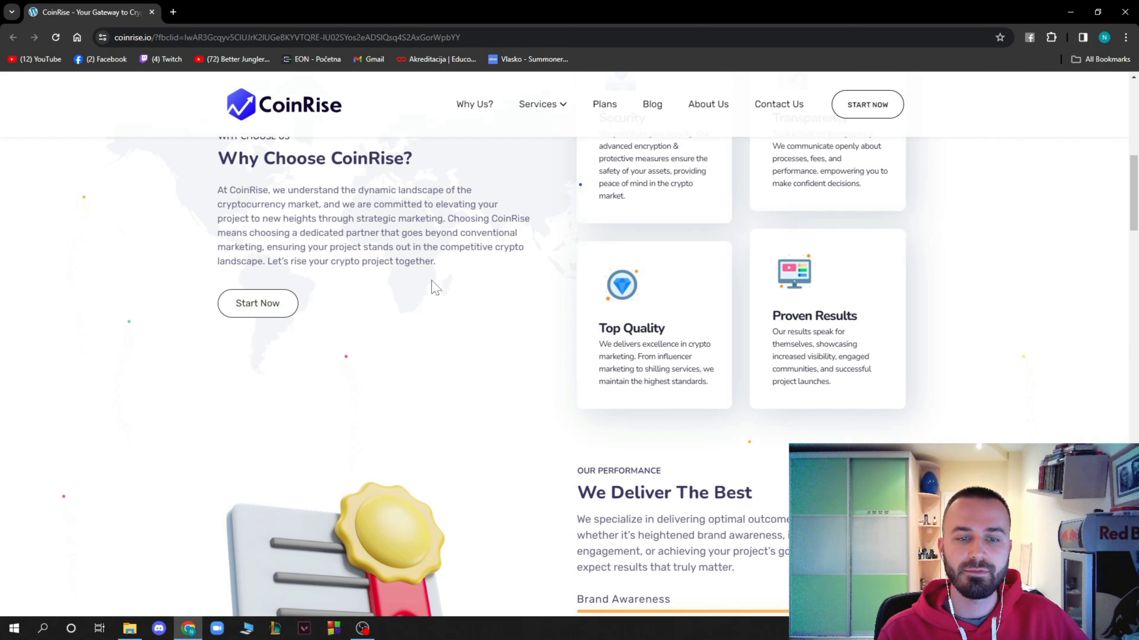
mouse_move(664, 301)
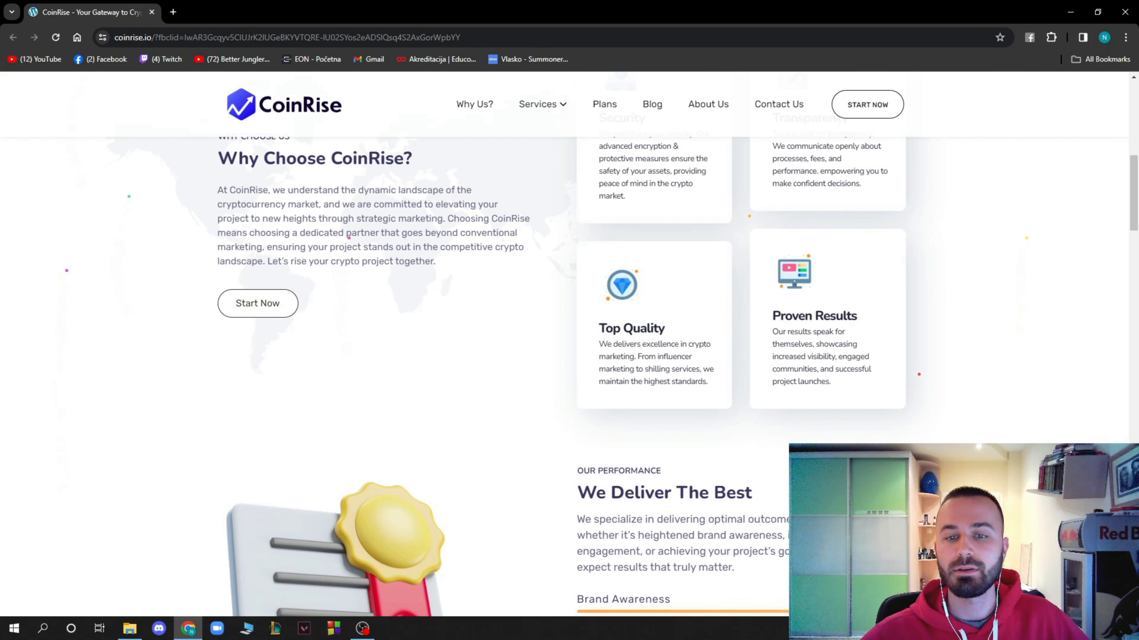
mouse_move(887, 296)
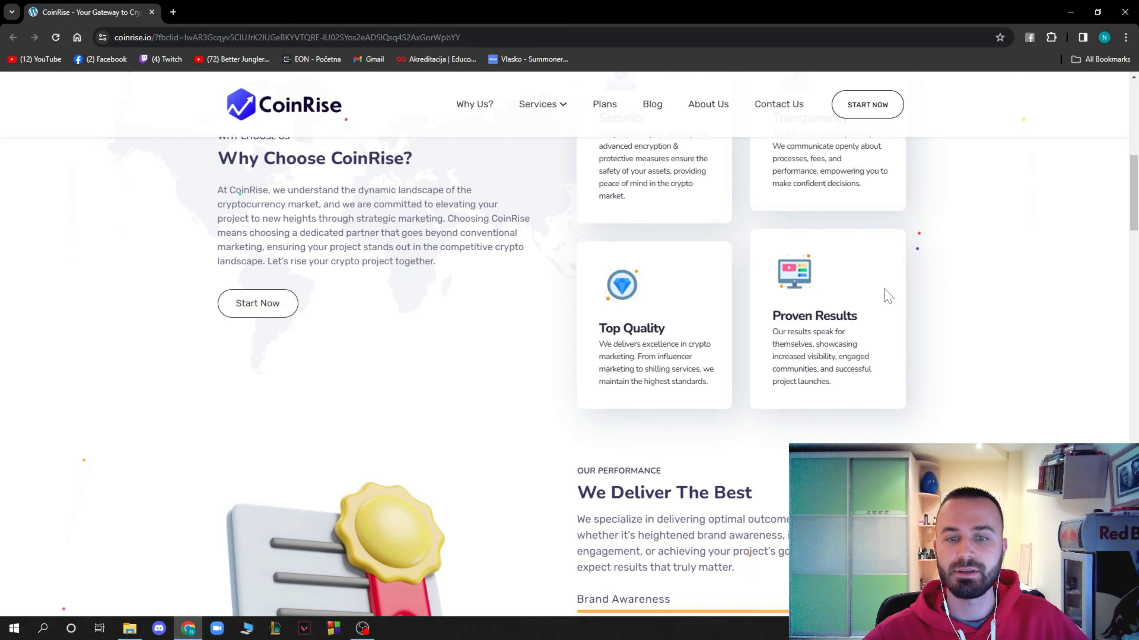
Scroll to the performance bars for Brand Awareness, Market Visibility, Community Building and ROI Optimization
scroll("down", 3)
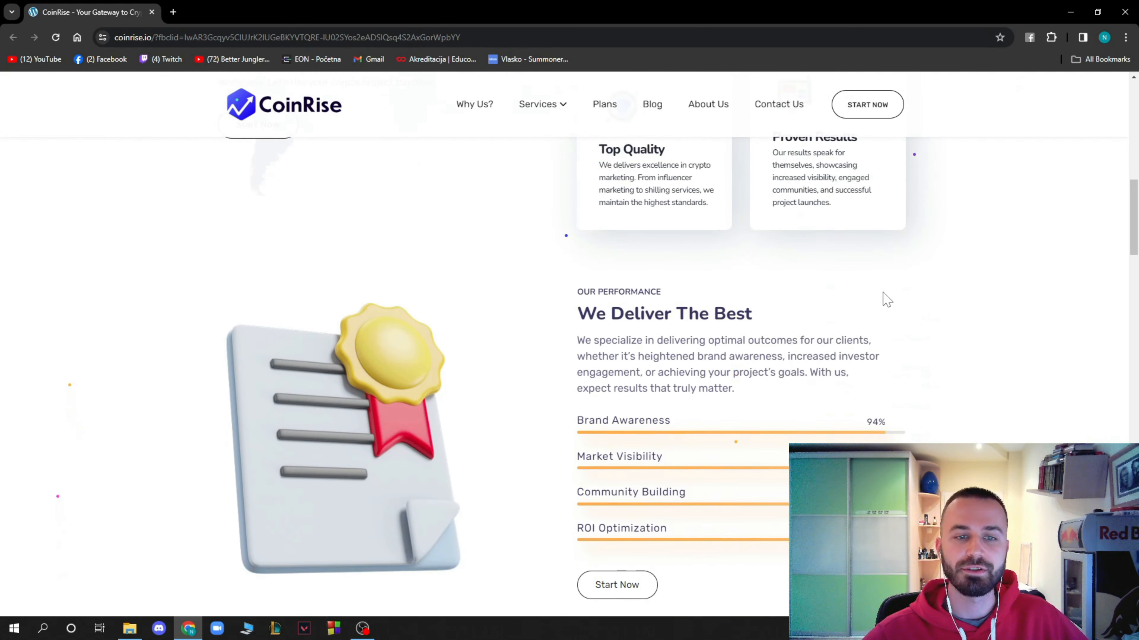
scroll("down", 3)
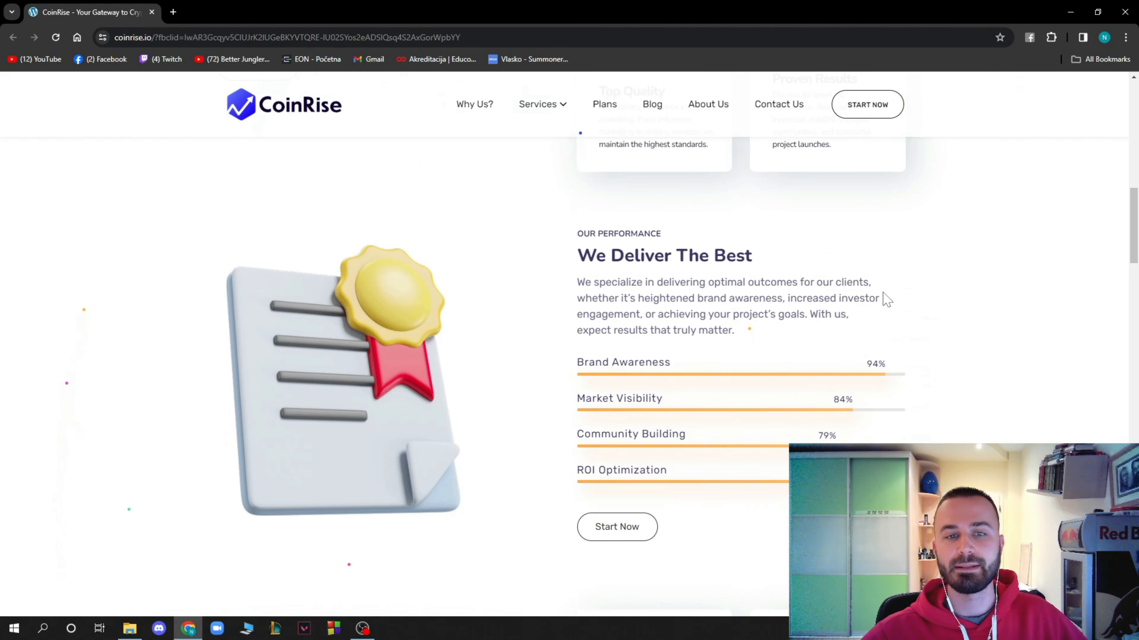
mouse_move(933, 259)
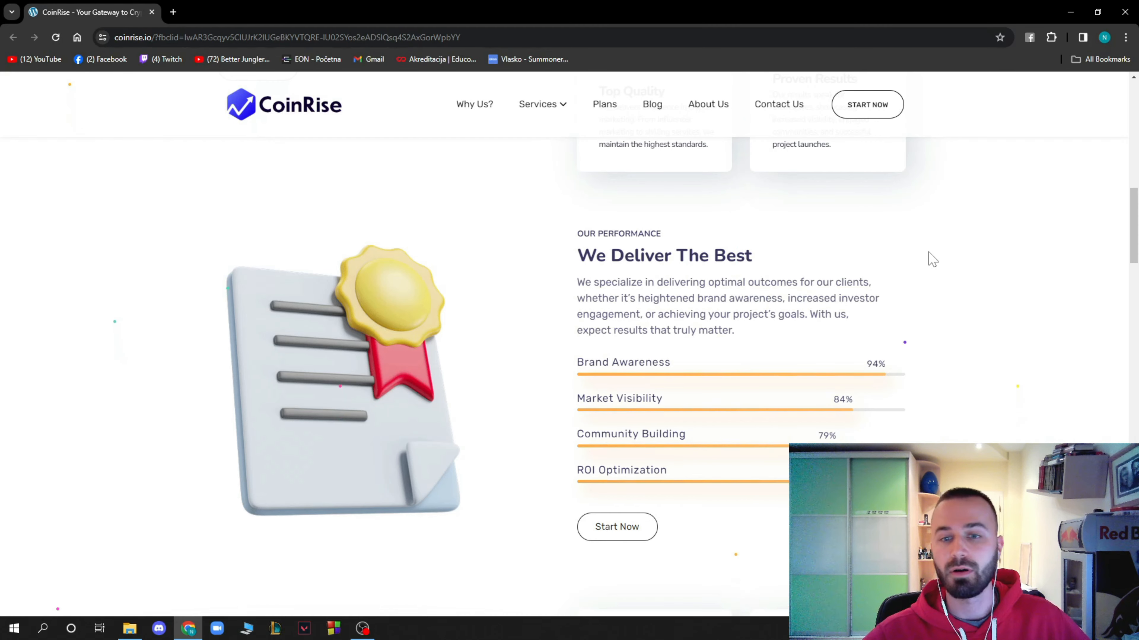
mouse_move(925, 258)
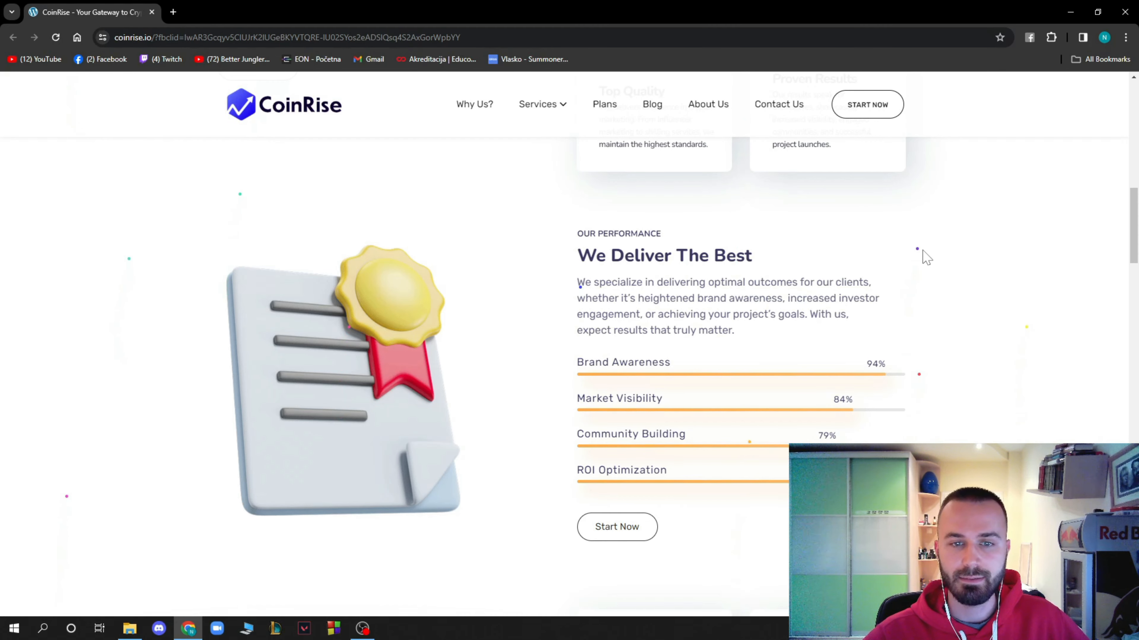
mouse_move(945, 255)
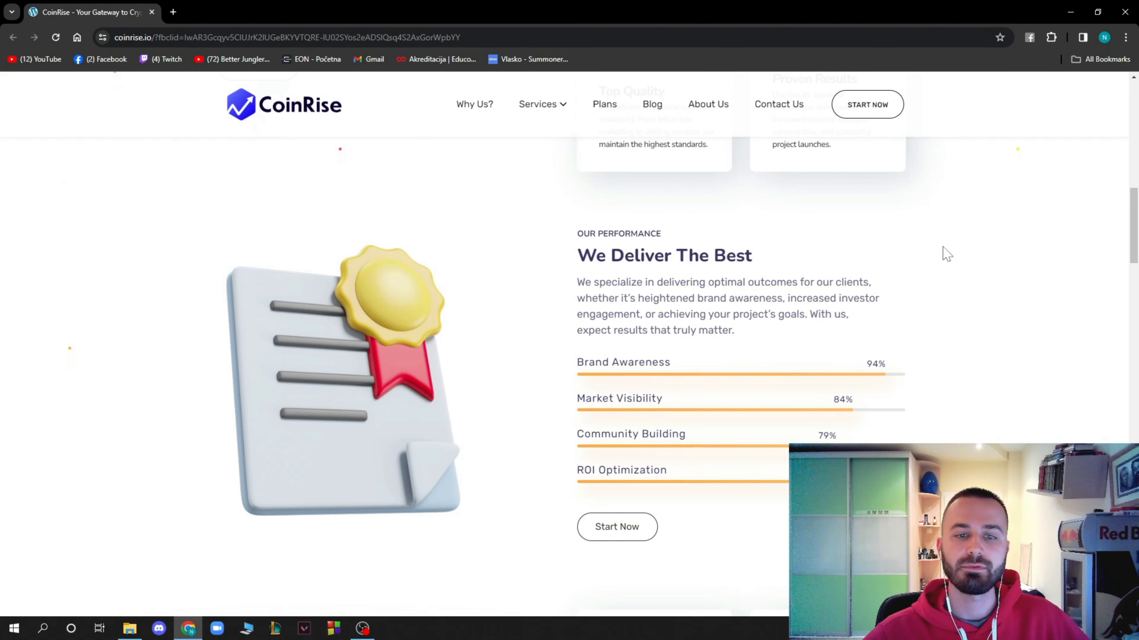
mouse_move(672, 130)
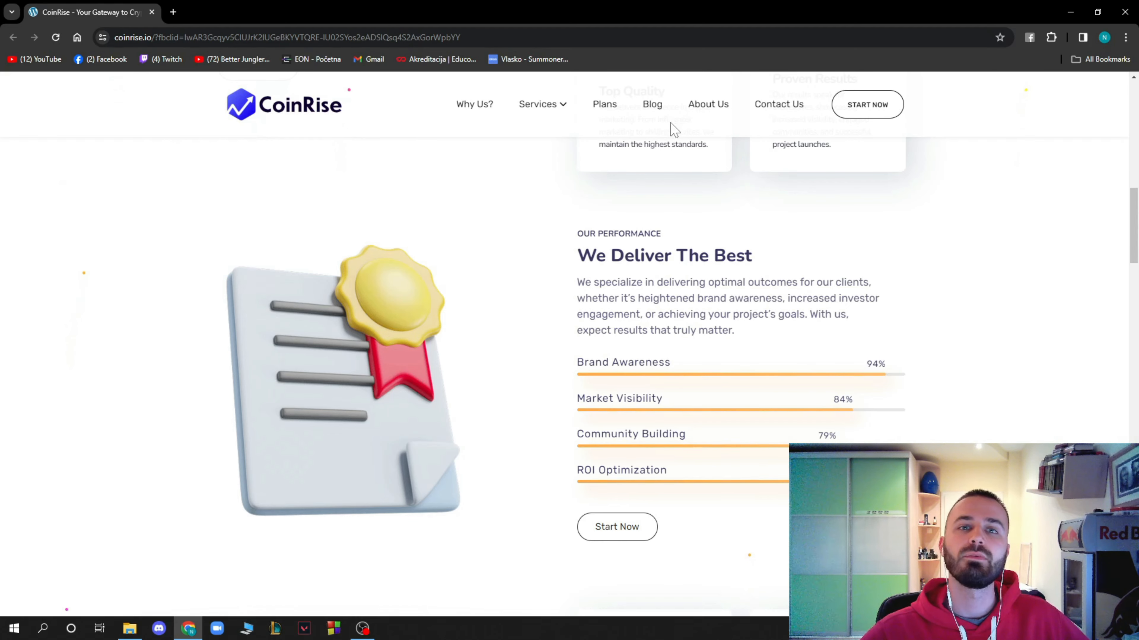
scroll("down", 3)
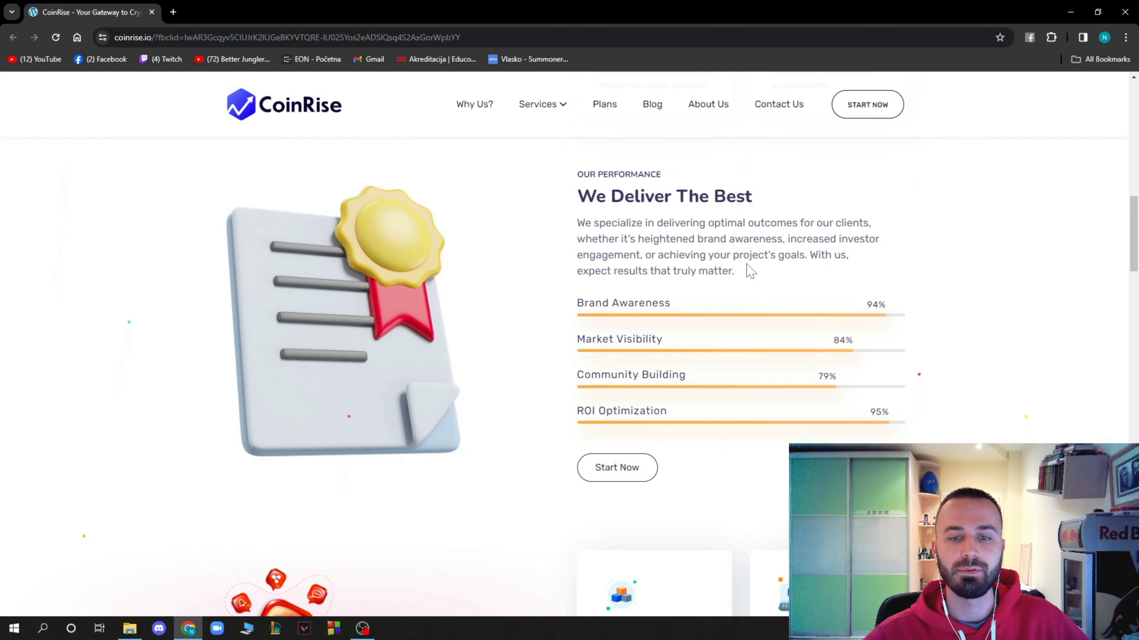
Scroll past the Top Crypto YouTube Influencers section to the 563+ Projects and 98% Success Rate cards
scroll("down", 3)
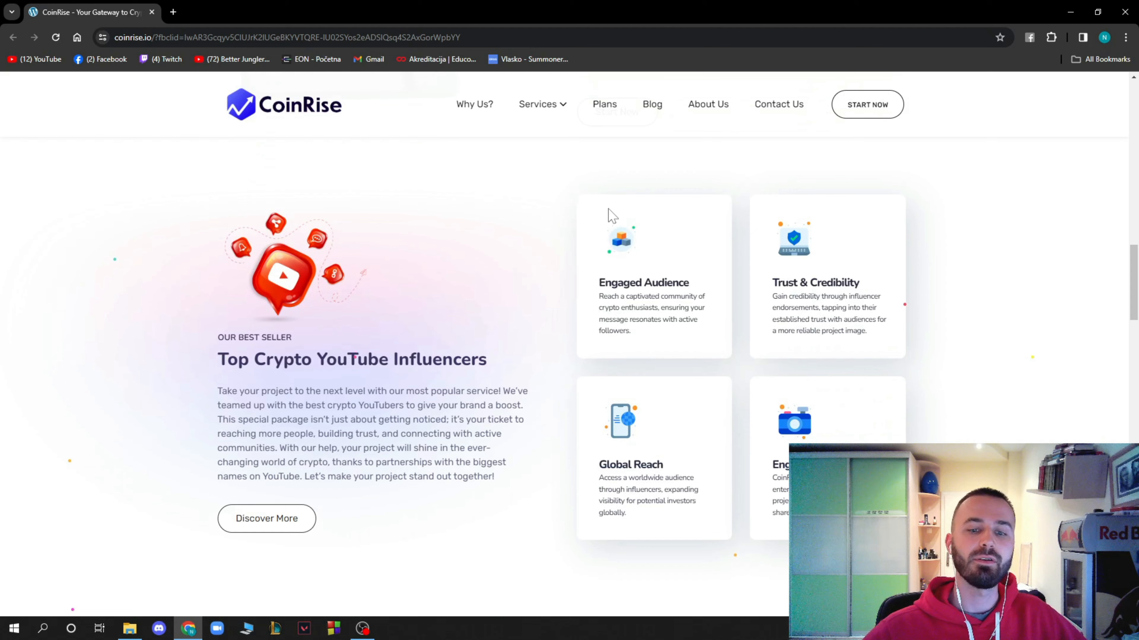
mouse_move(612, 221)
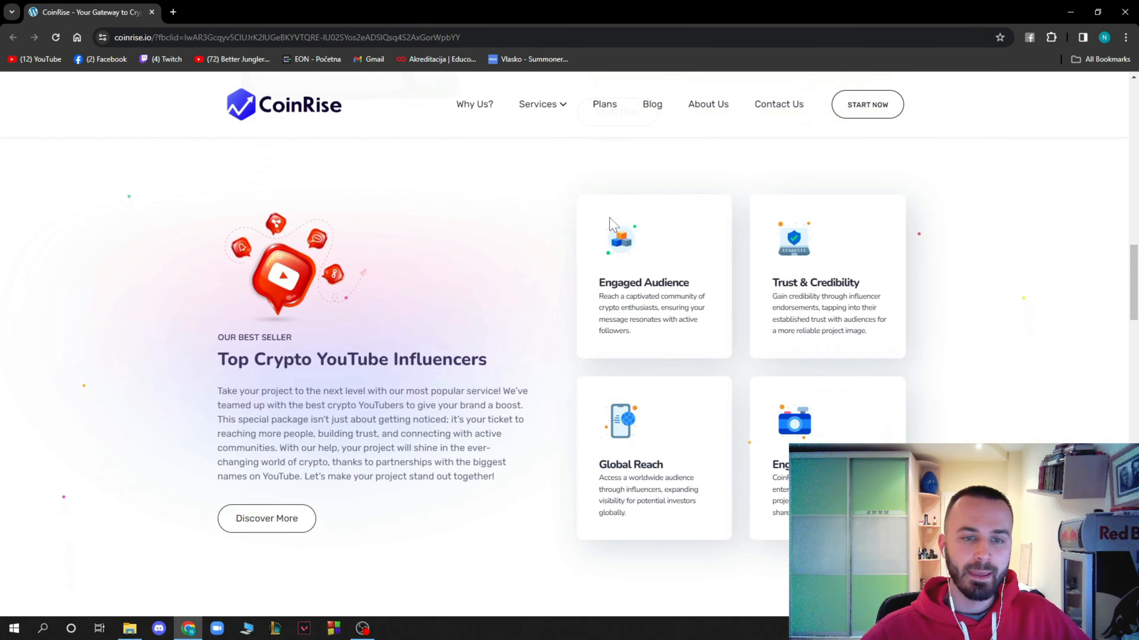
scroll("down", 3)
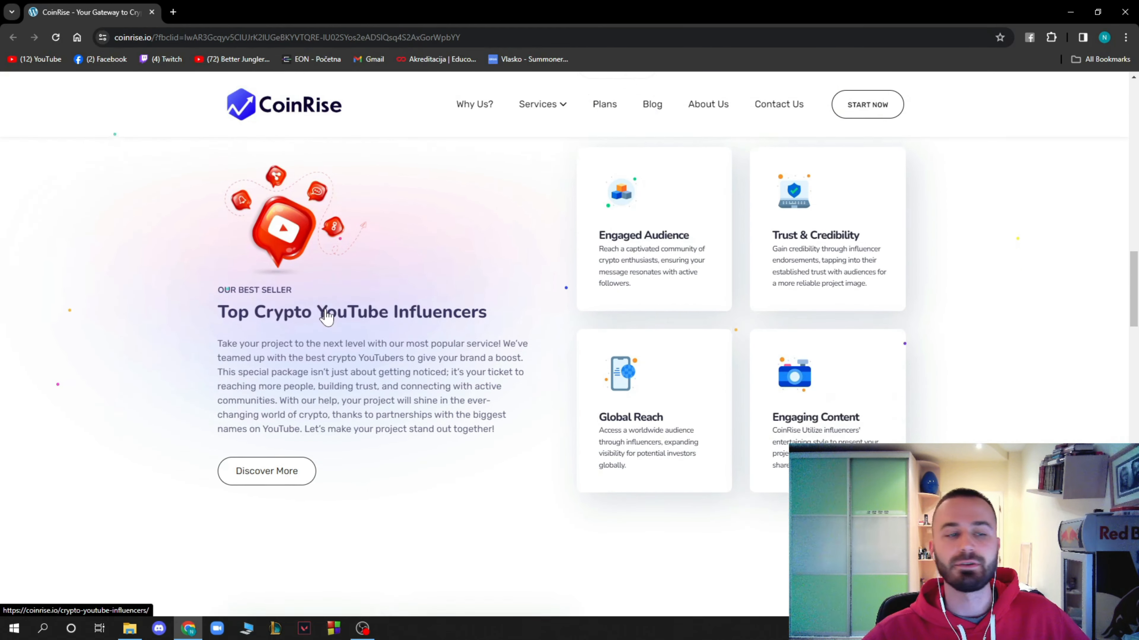
scroll("down", 3)
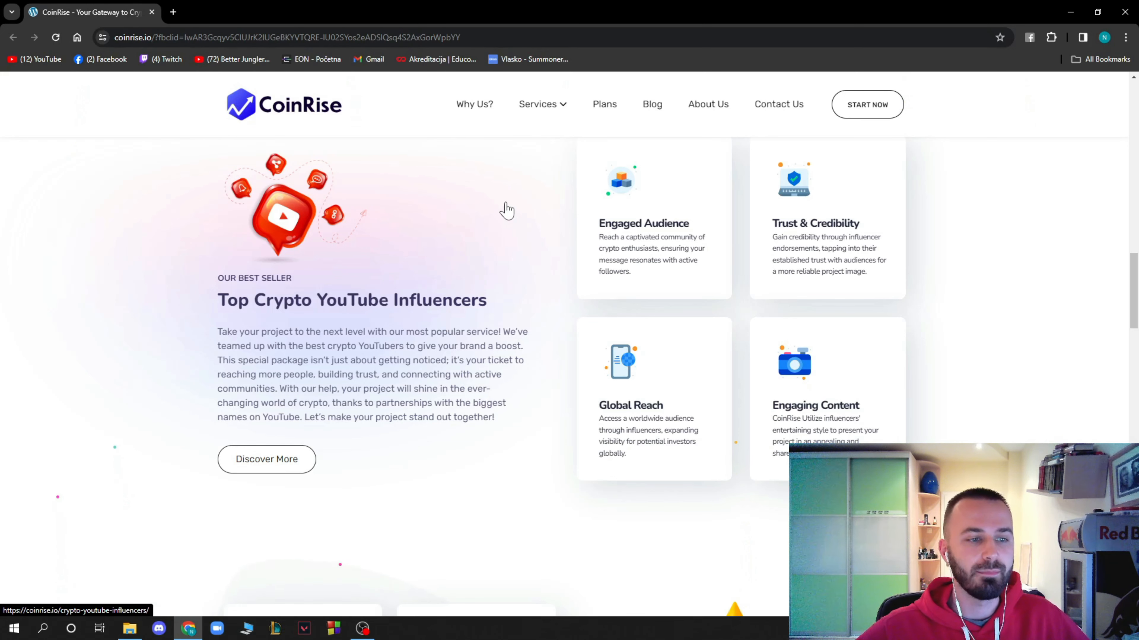
mouse_move(491, 230)
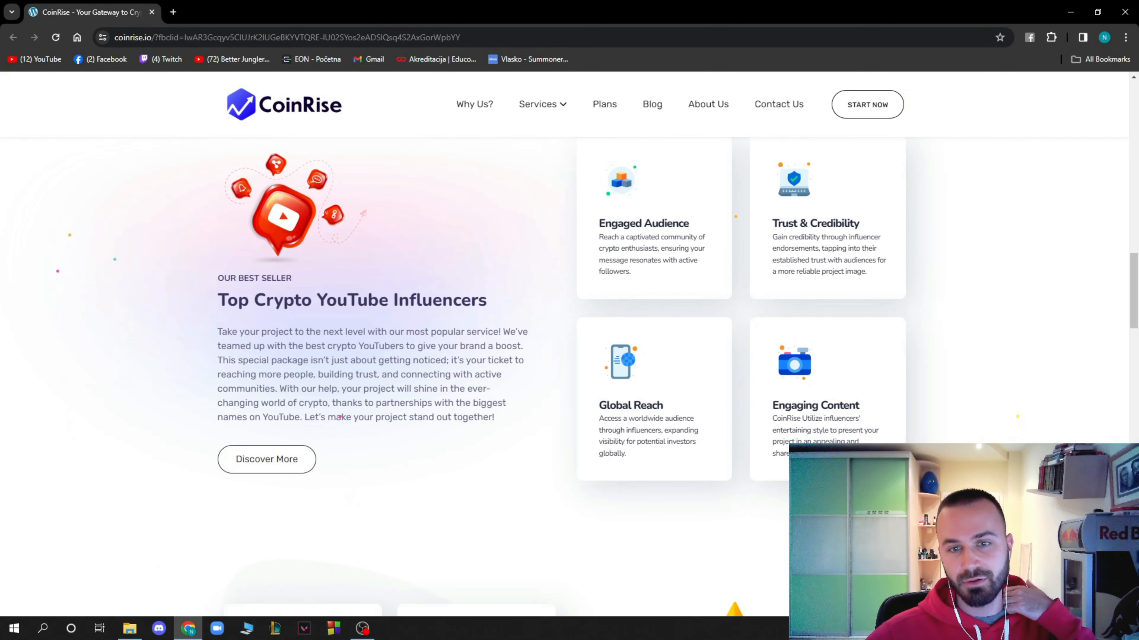
mouse_move(755, 424)
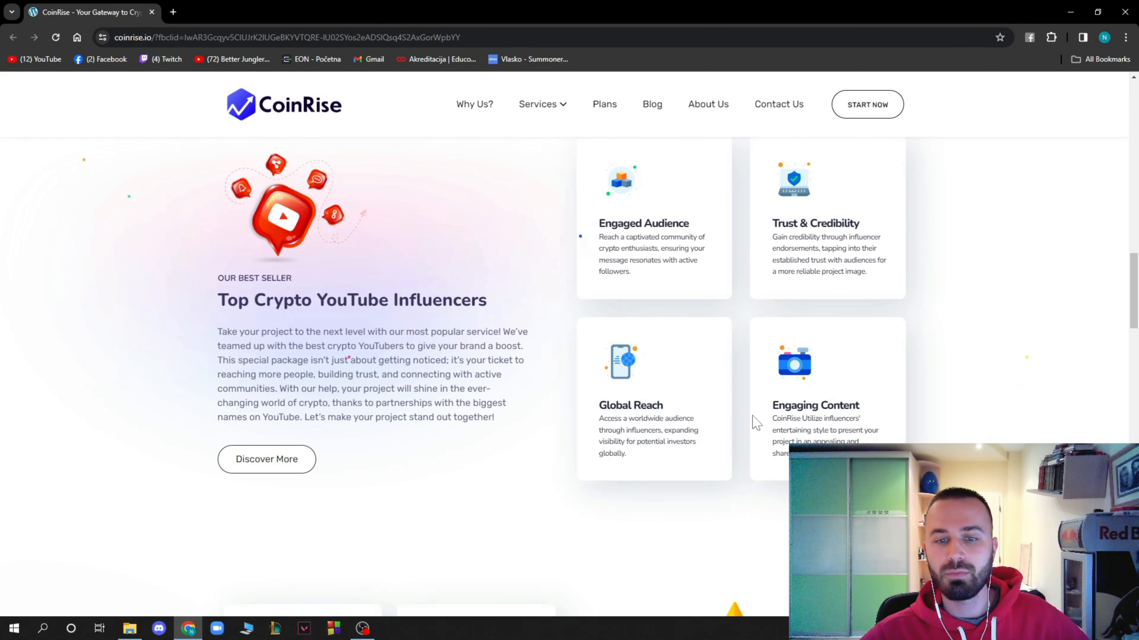
scroll("down", 3)
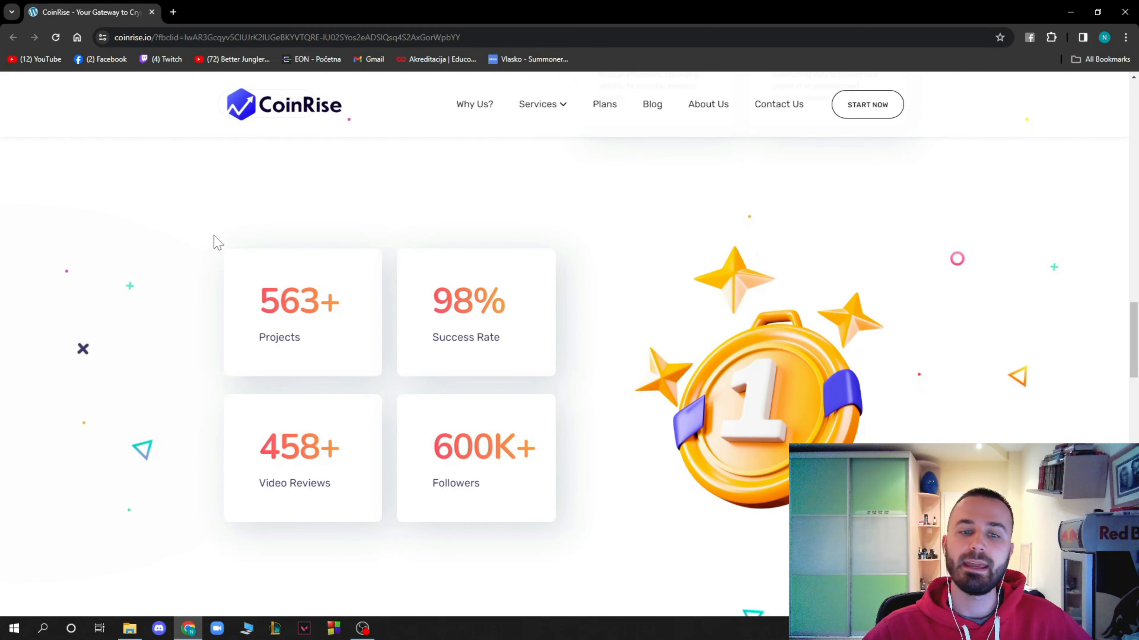
Scroll to the Our Services heading with YouTube, Twitter X and Reddit Marketing cards
scroll("down", 3)
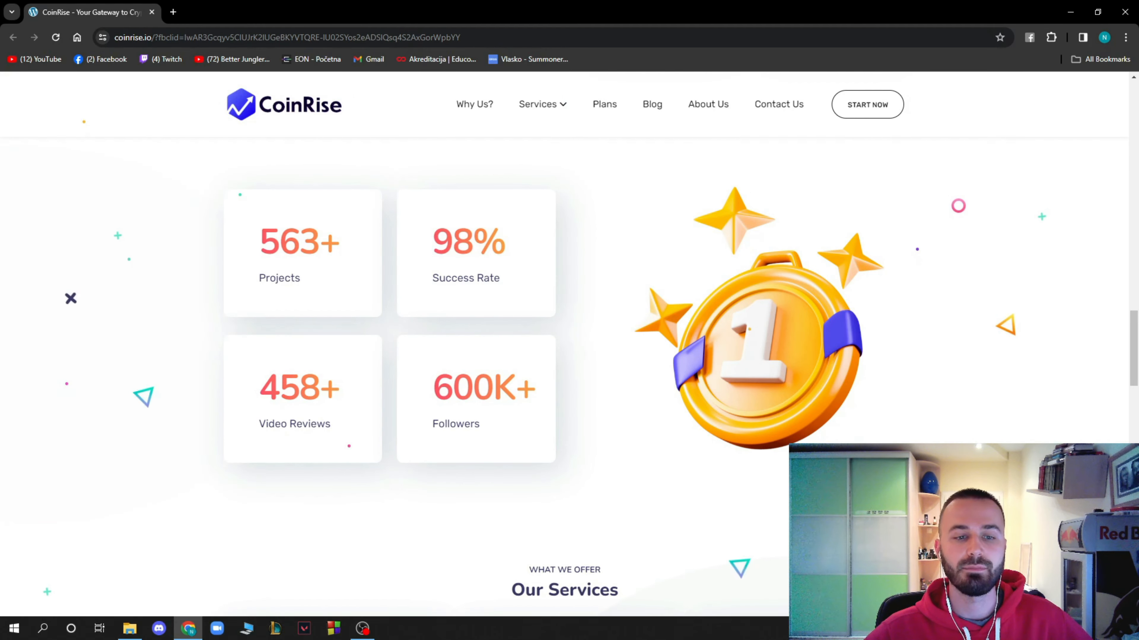
scroll("down", 3)
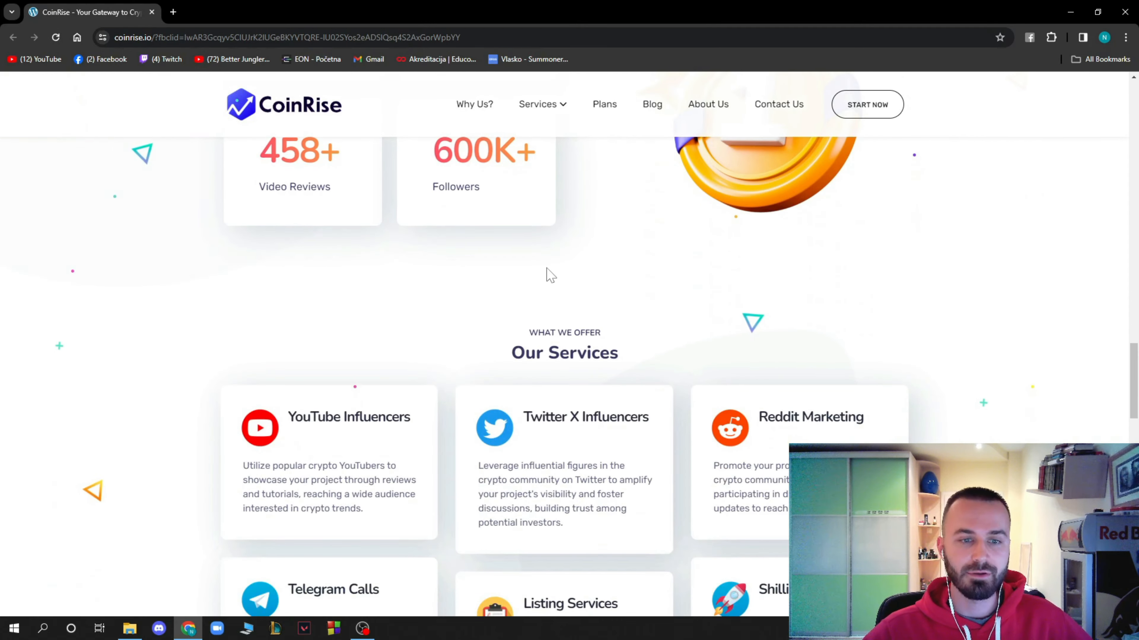
Scroll through the Telegram Calls, Listing and Shilling service cards to the Get Free Quotation Today heading
scroll("down", 3)
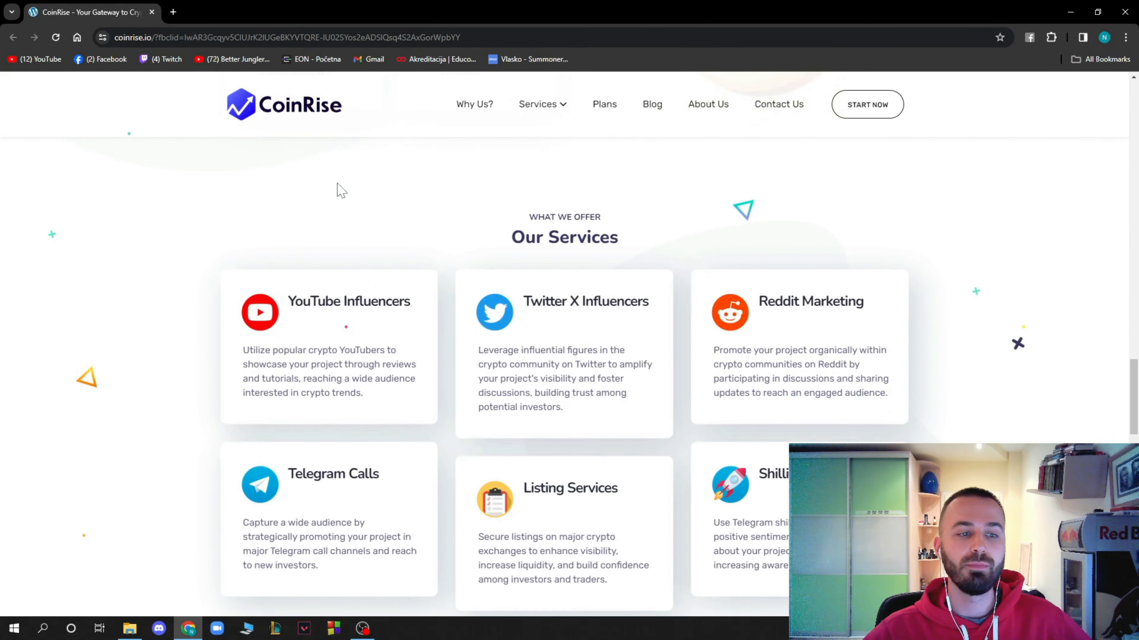
scroll("down", 3)
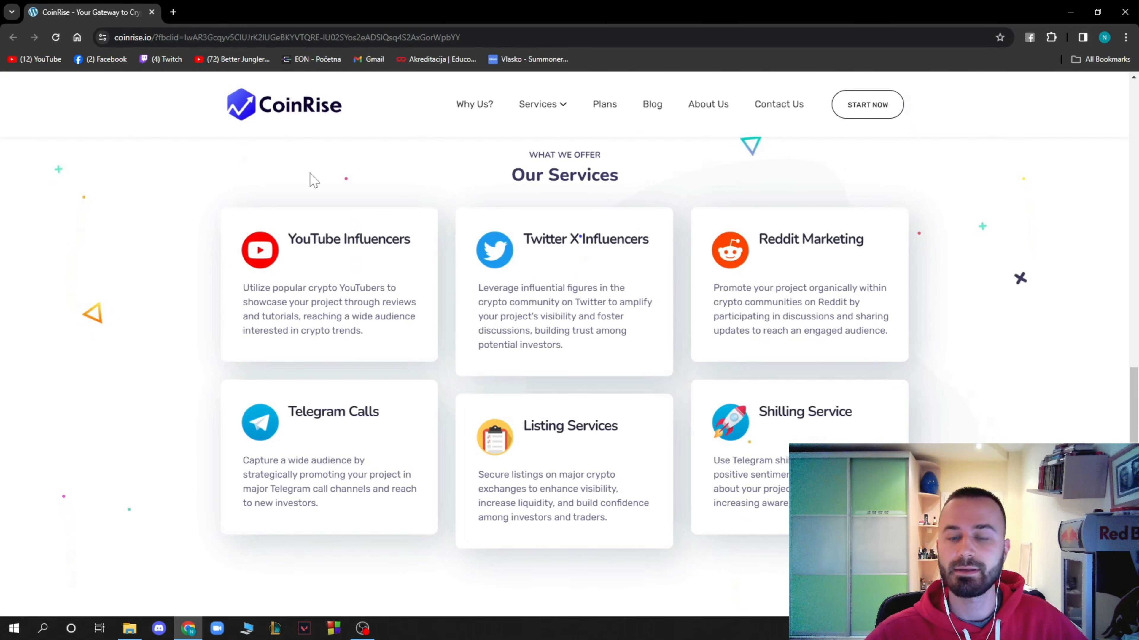
mouse_move(339, 183)
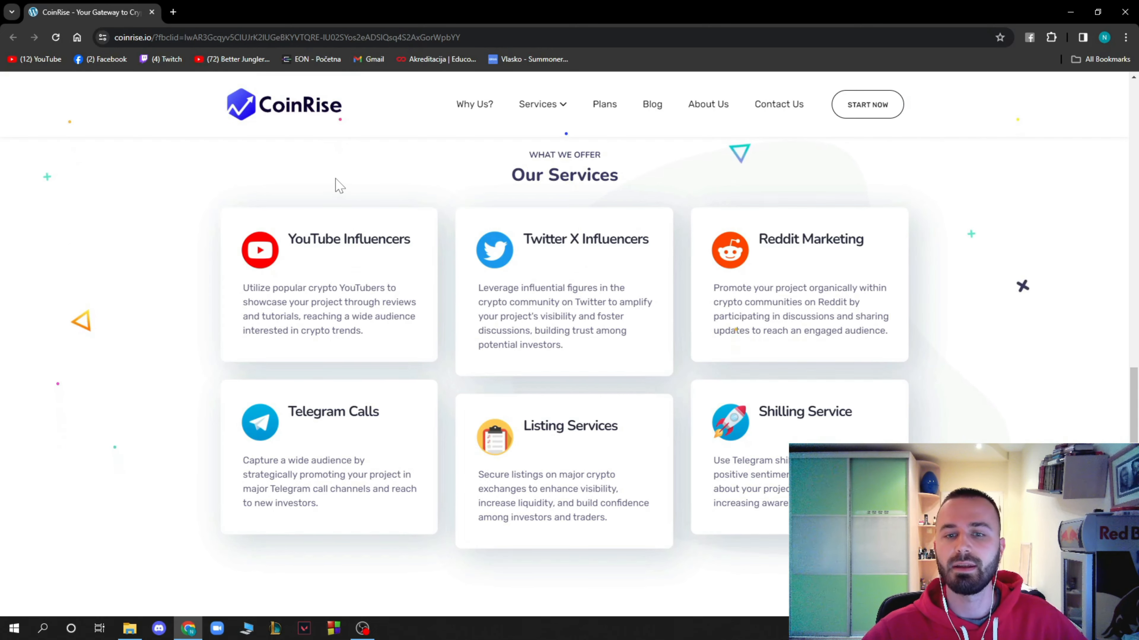
scroll("down", 3)
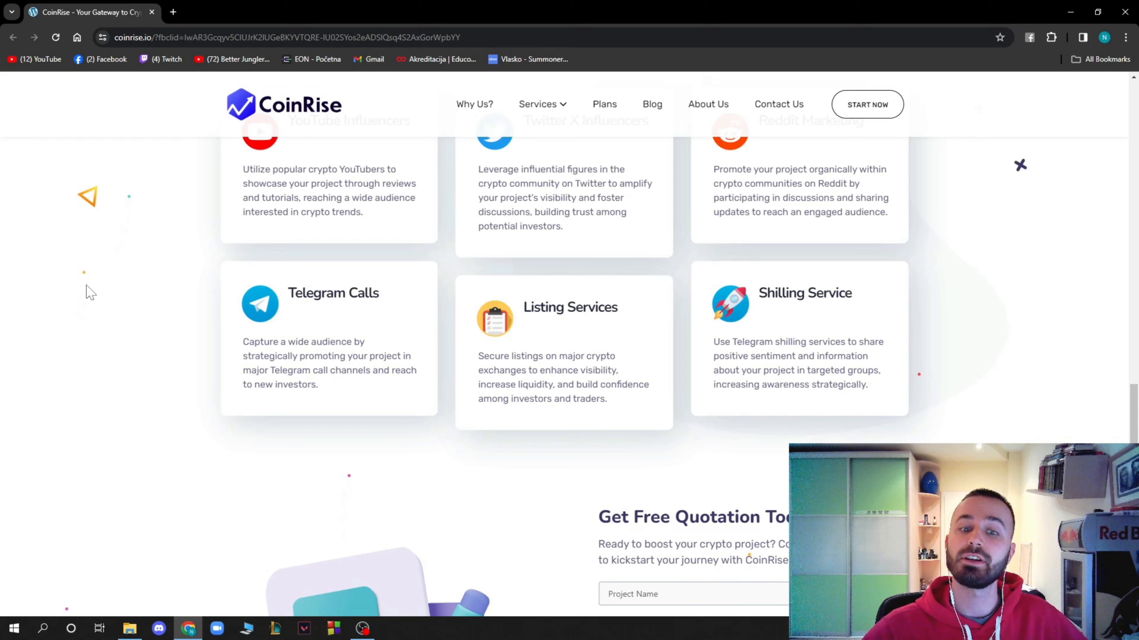
scroll("down", 3)
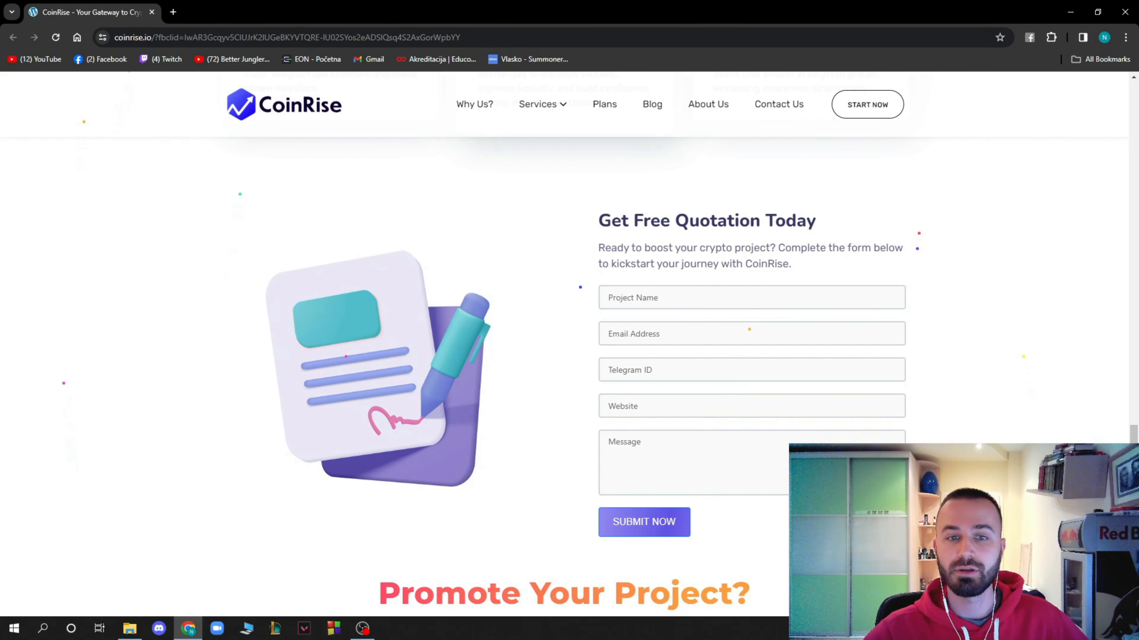
mouse_move(960, 199)
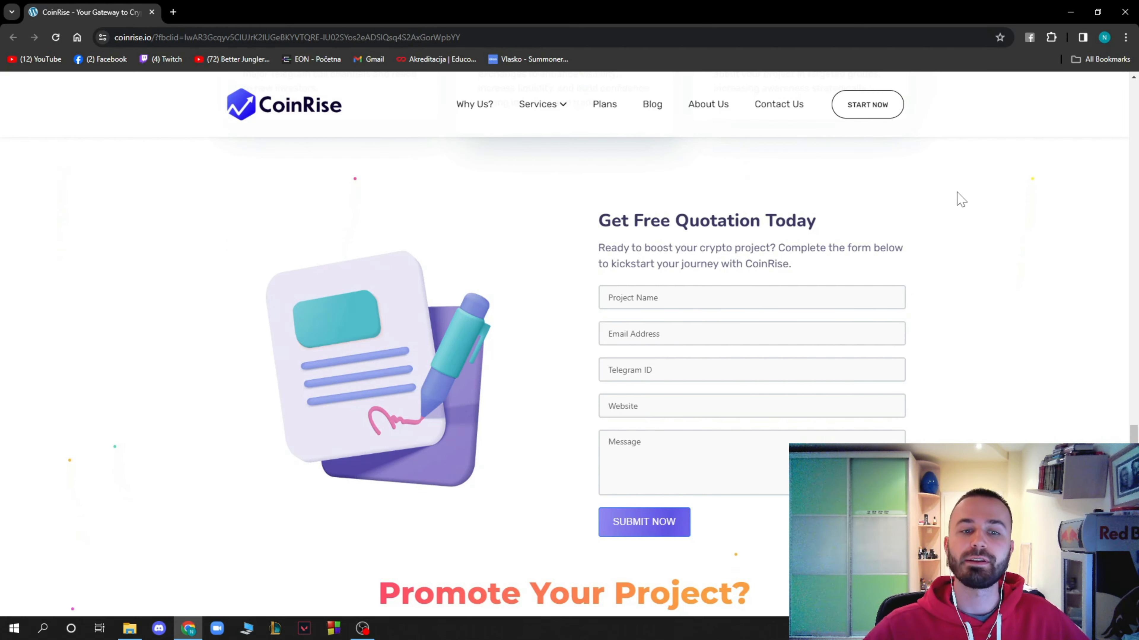
mouse_move(824, 235)
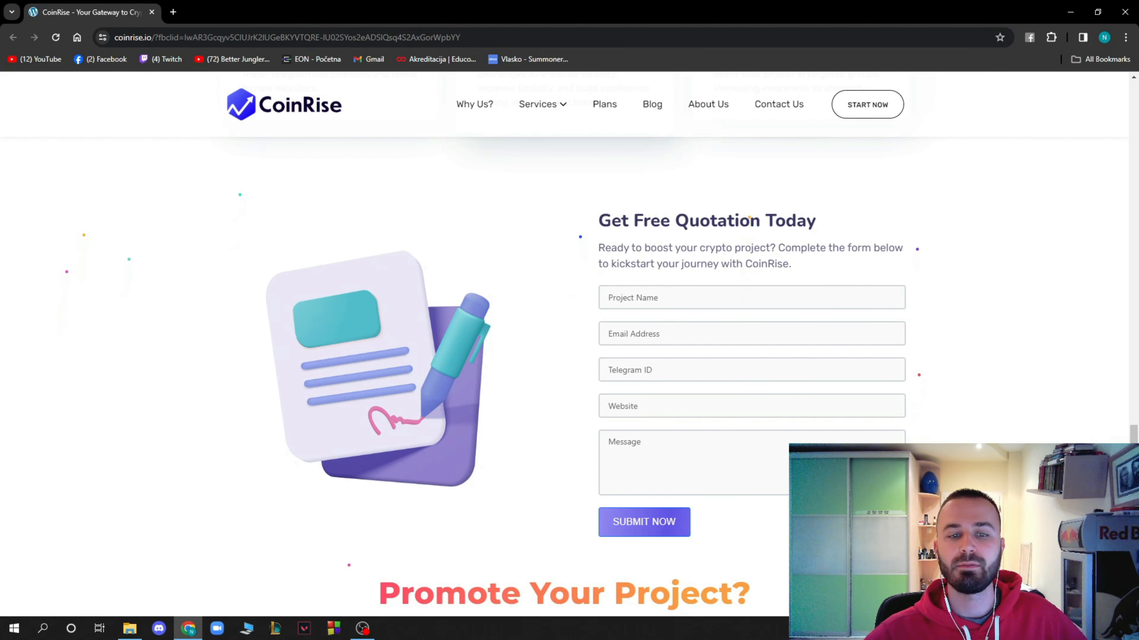
scroll("down", 3)
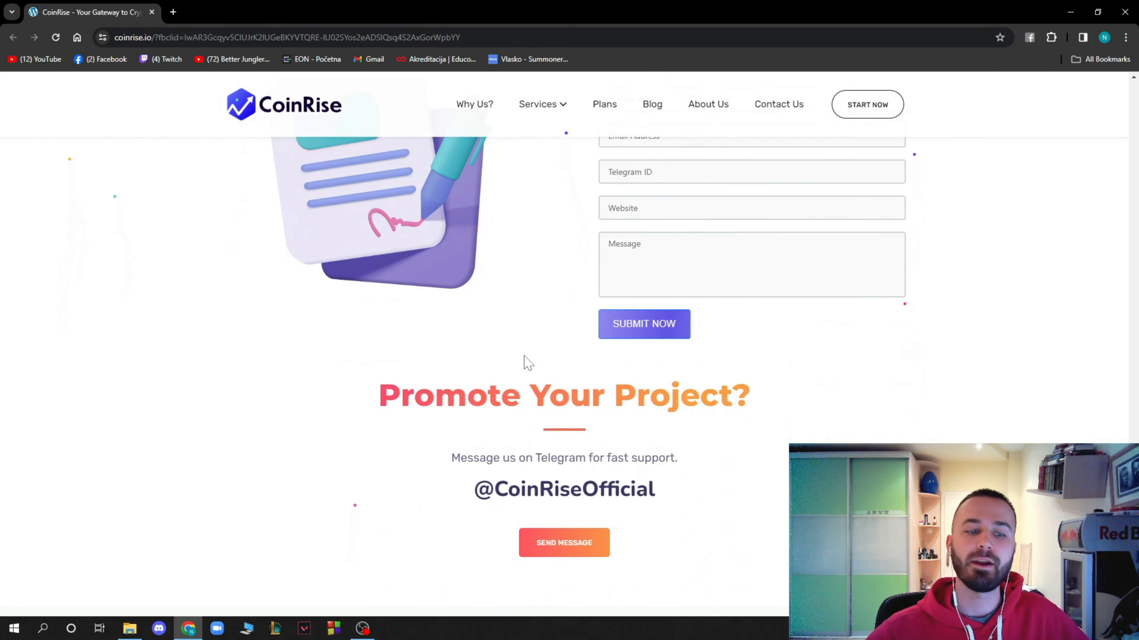
Scroll down to the What Our Clients Say testimonials with the GROK review above the footer
scroll("down", 3)
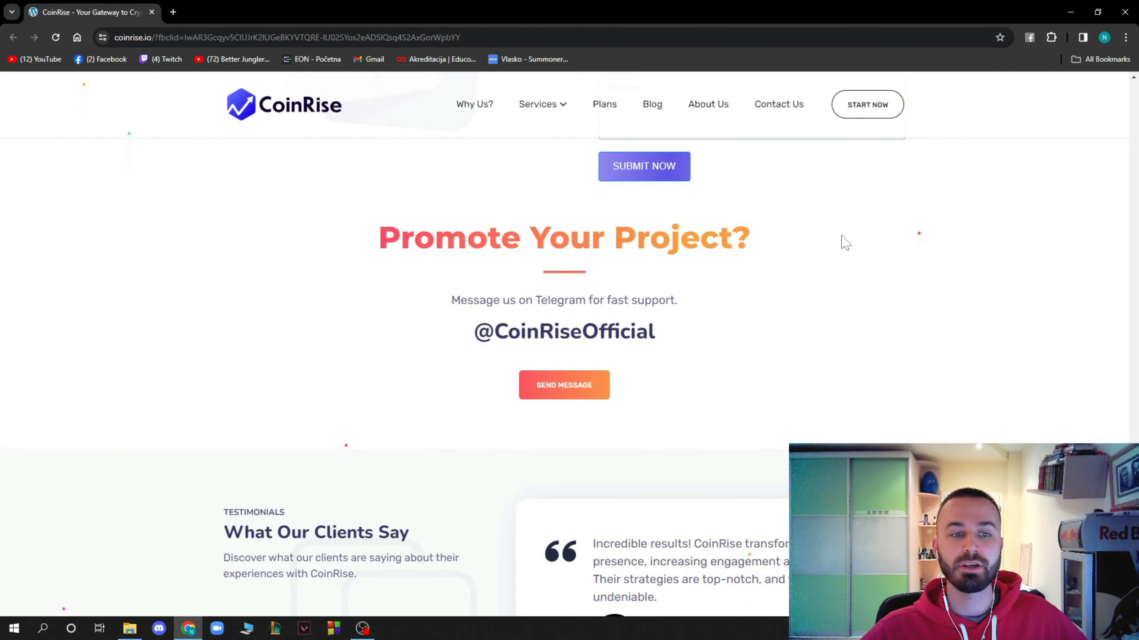
mouse_move(674, 310)
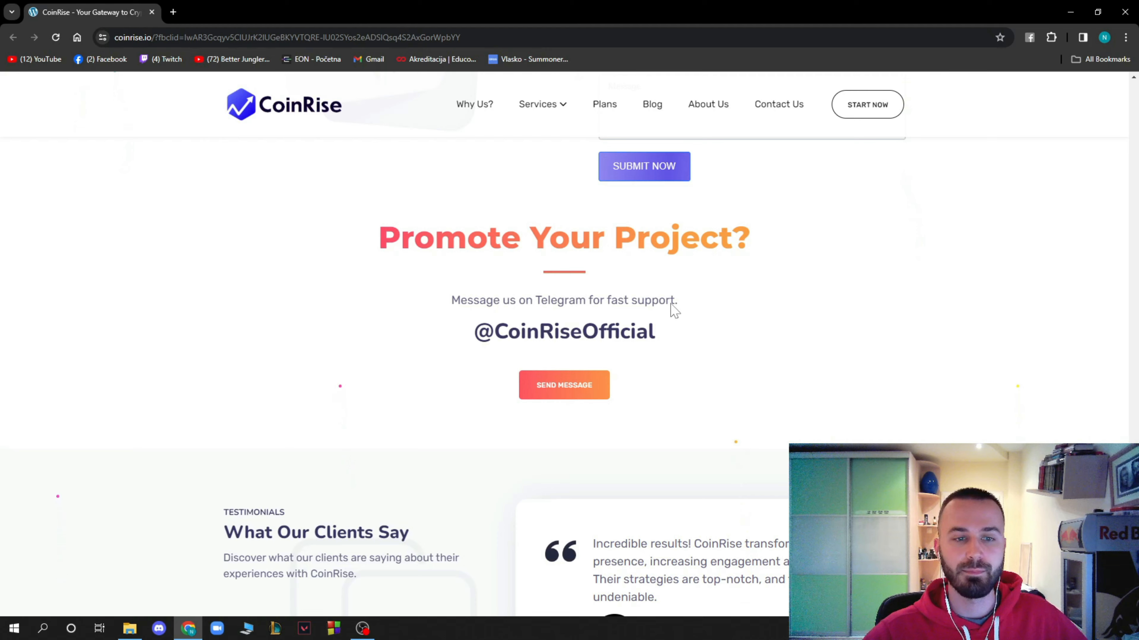
mouse_move(841, 349)
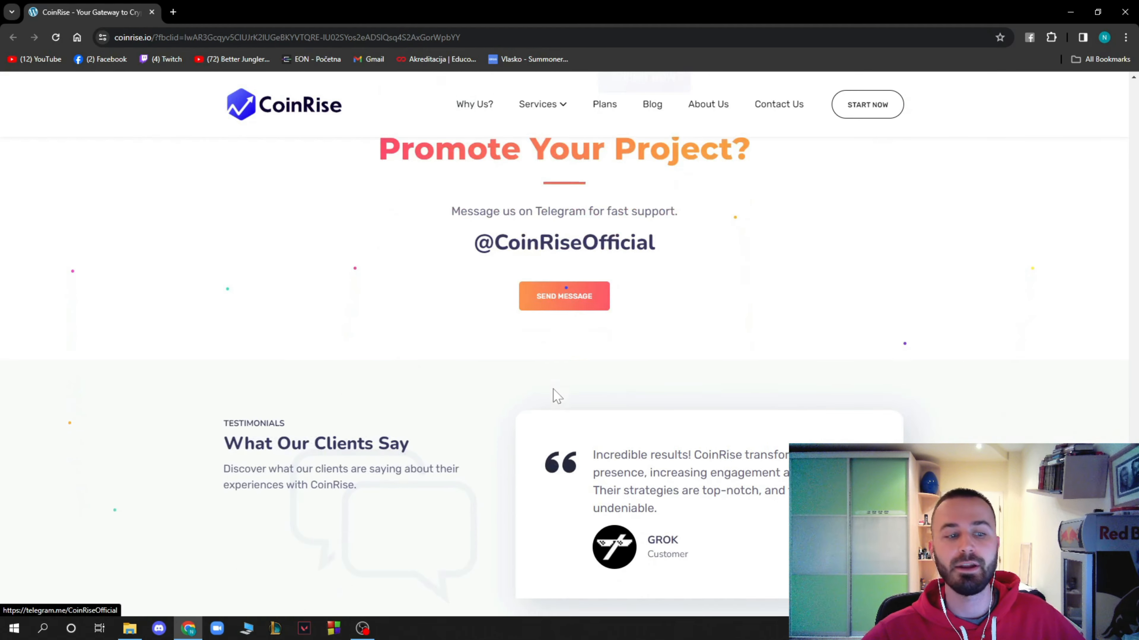
scroll("down", 3)
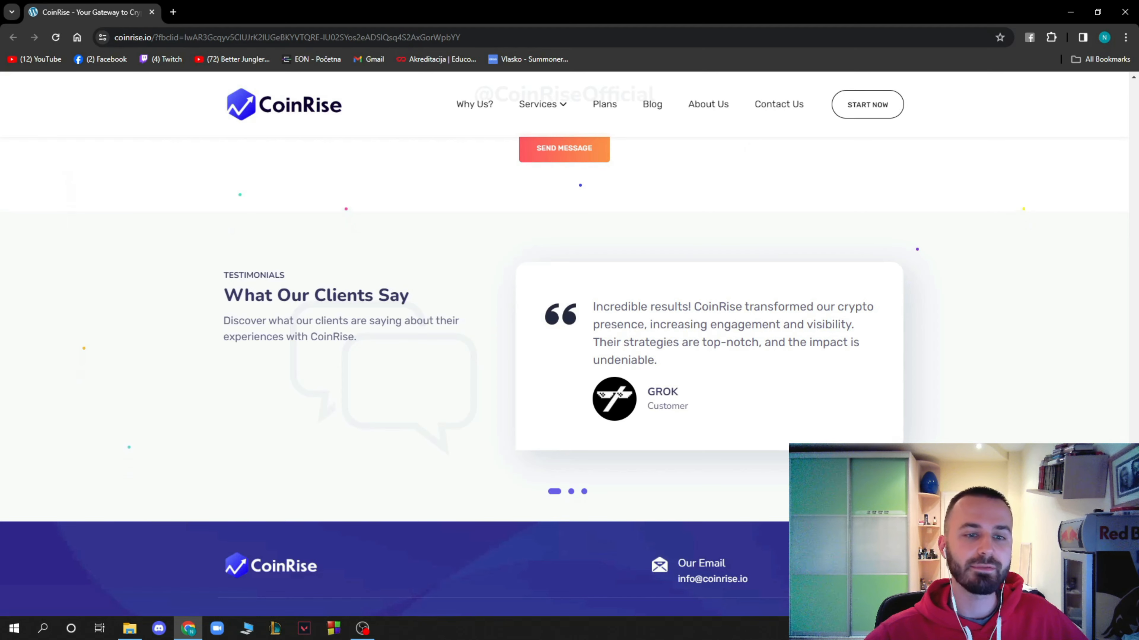
mouse_move(503, 308)
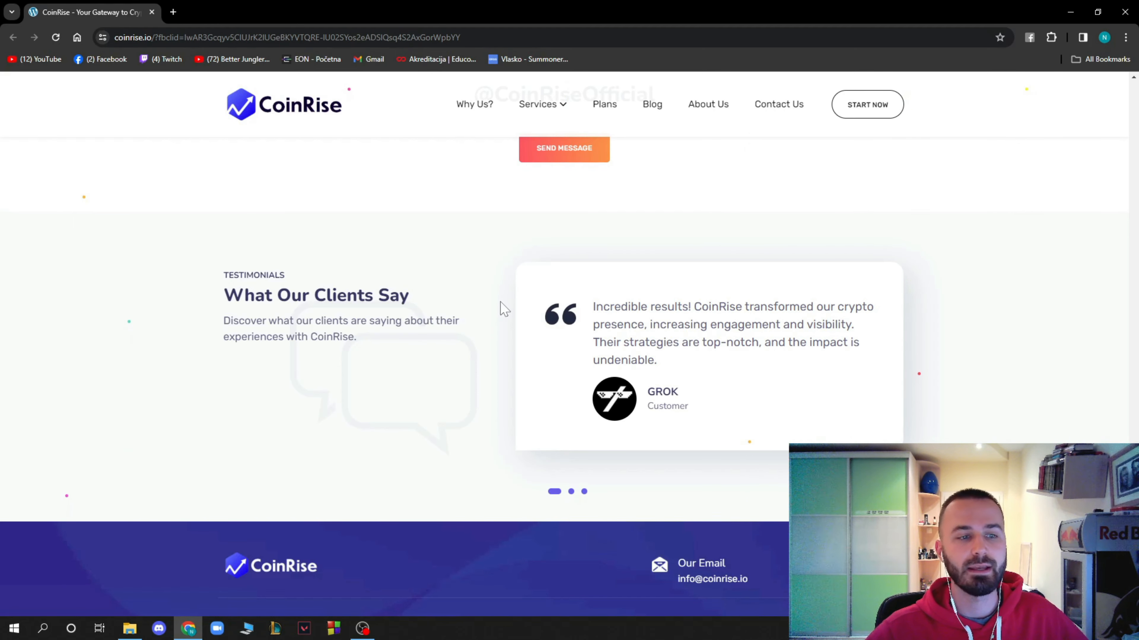
Scroll back up to the Crypto Marketing hero with the Get a Free Quotation offer
scroll("down", 3)
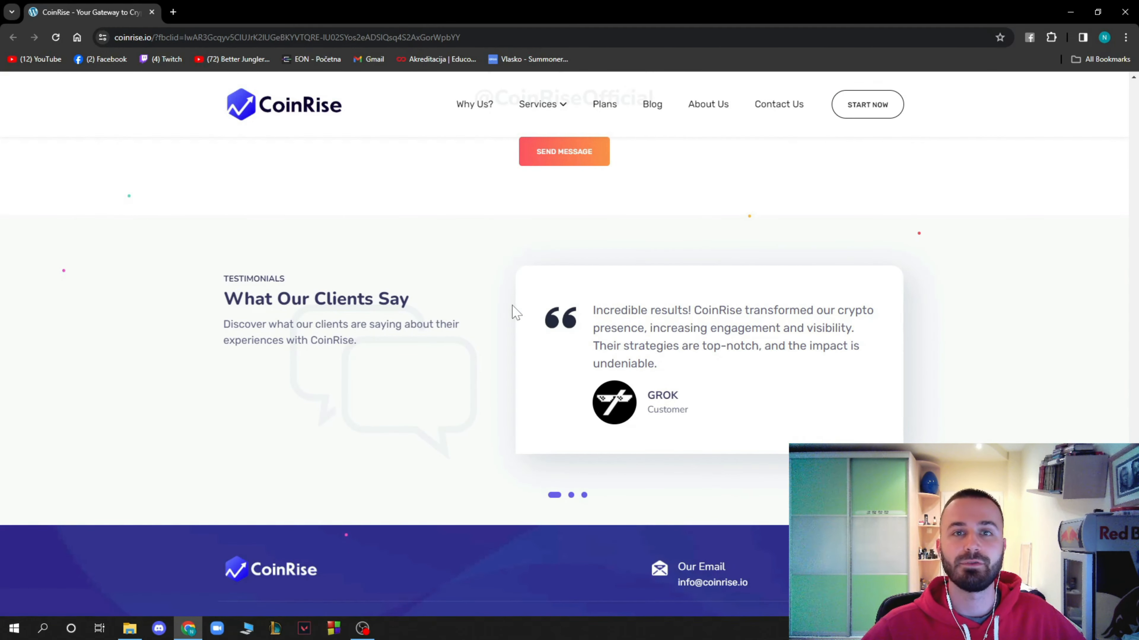
scroll("up", 3)
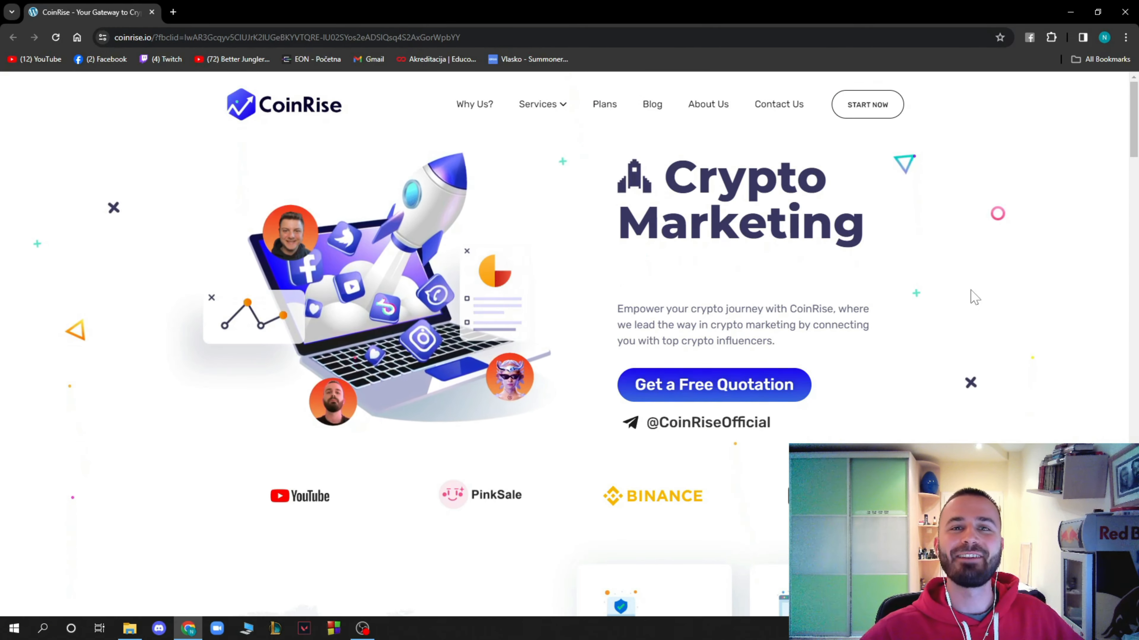